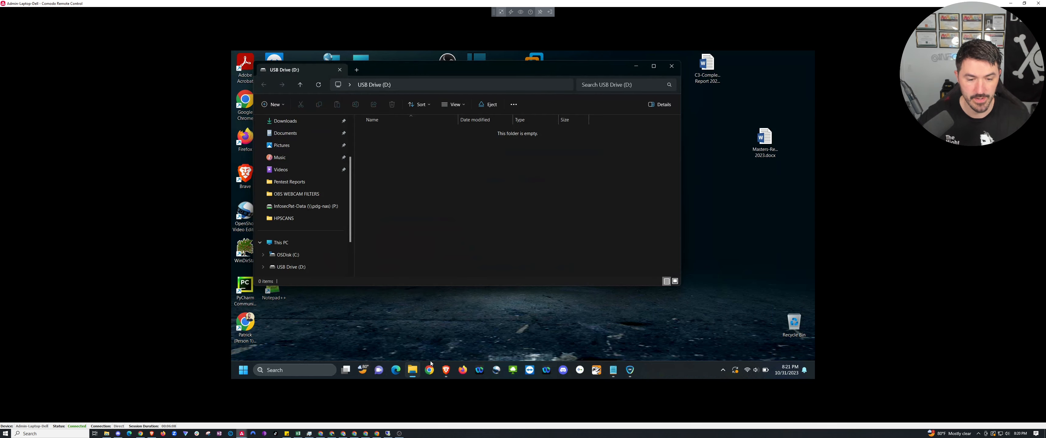
{"action": "mouse_move", "coordinate": [399, 130]}
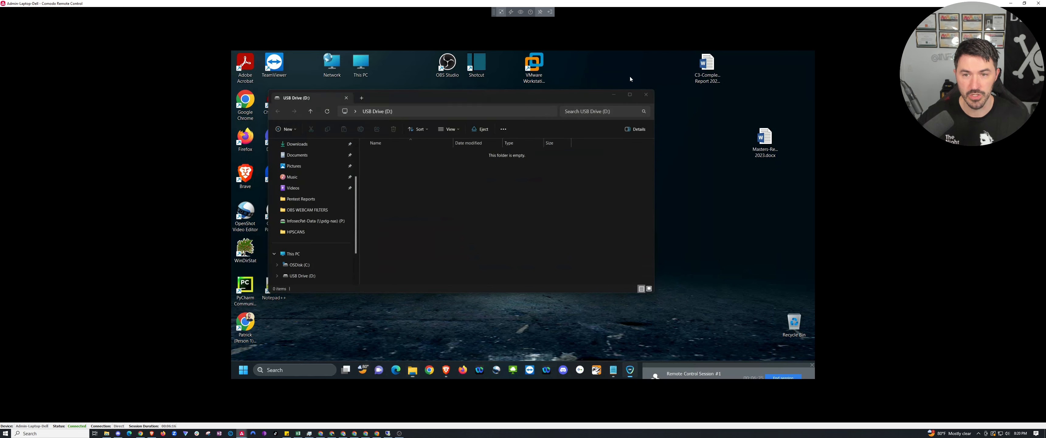
Close the File Explorer window showing the empty USB Drive (D:).
{"action": "left_click", "coordinate": [646, 94]}
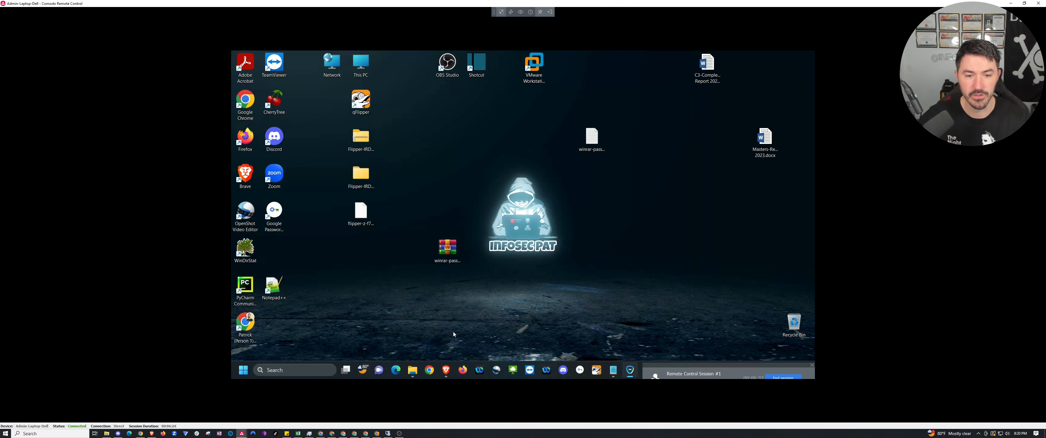
Return to the GitHub usbrubberducky-payloads repository and browse into payloads > library > prank.
{"action": "left_click", "coordinate": [446, 370]}
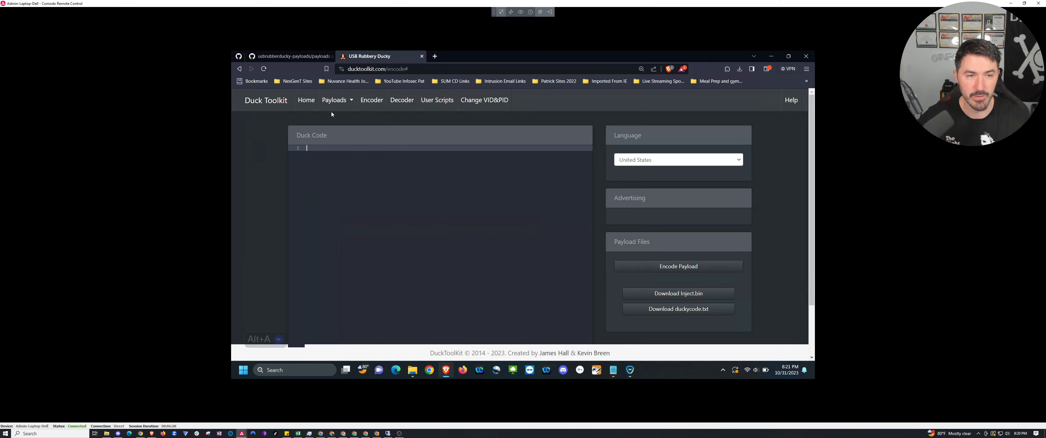
{"action": "left_click", "coordinate": [287, 55]}
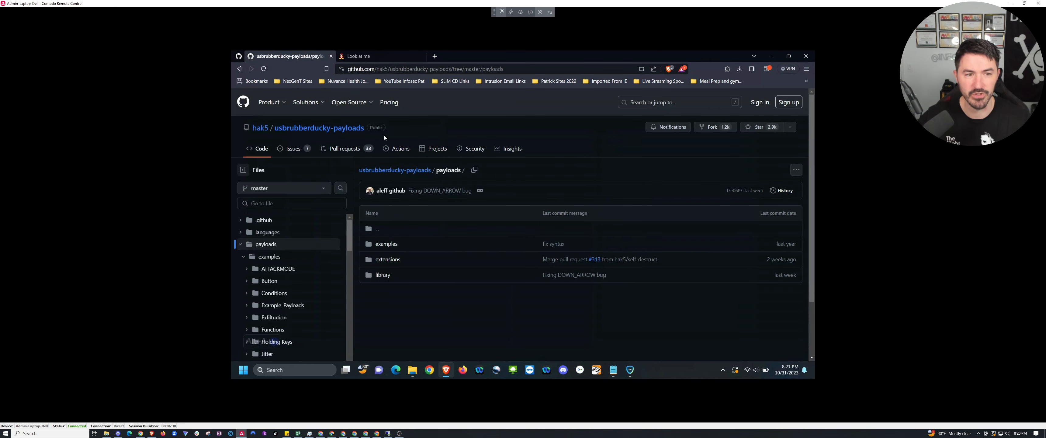
{"action": "left_click", "coordinate": [350, 103]}
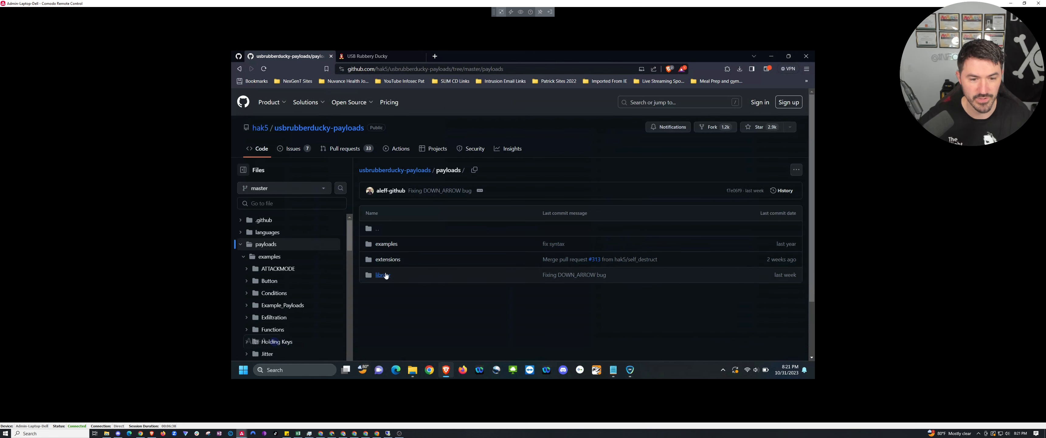
{"action": "left_click", "coordinate": [380, 274]}
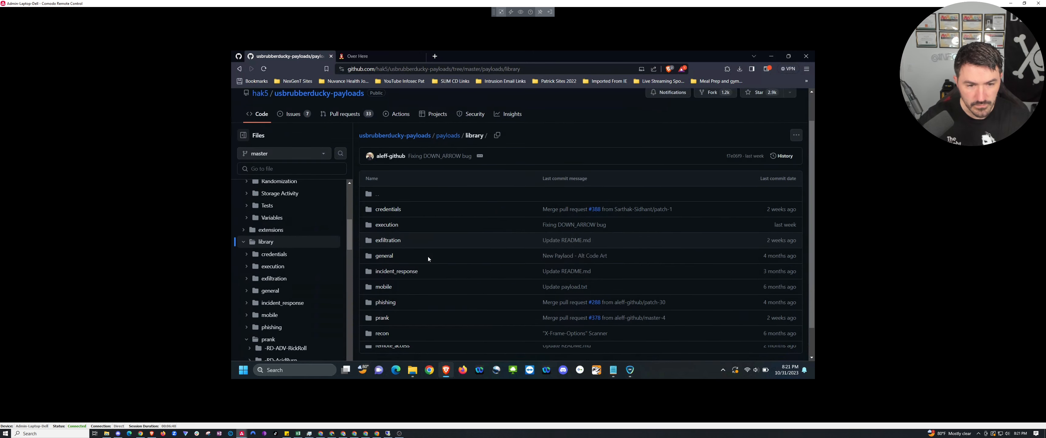
{"action": "scroll", "scroll_direction": "down", "scroll_amount": 3}
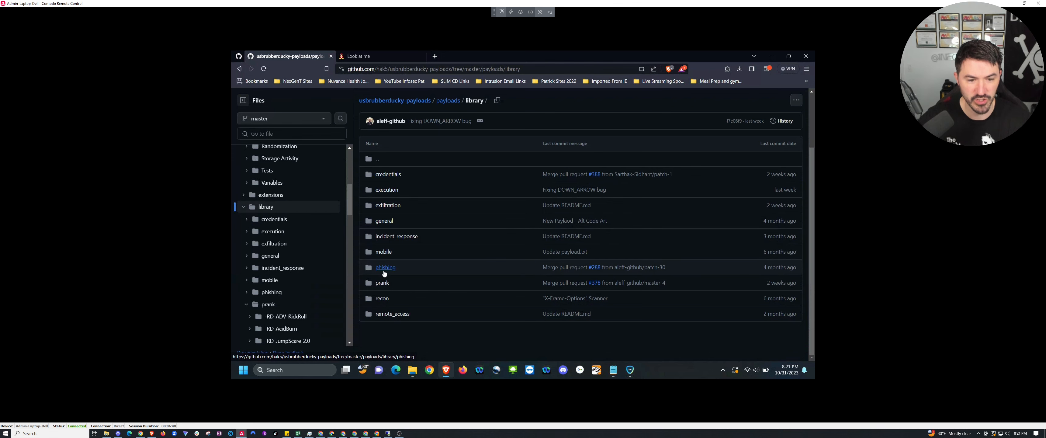
{"action": "left_click", "coordinate": [382, 282]}
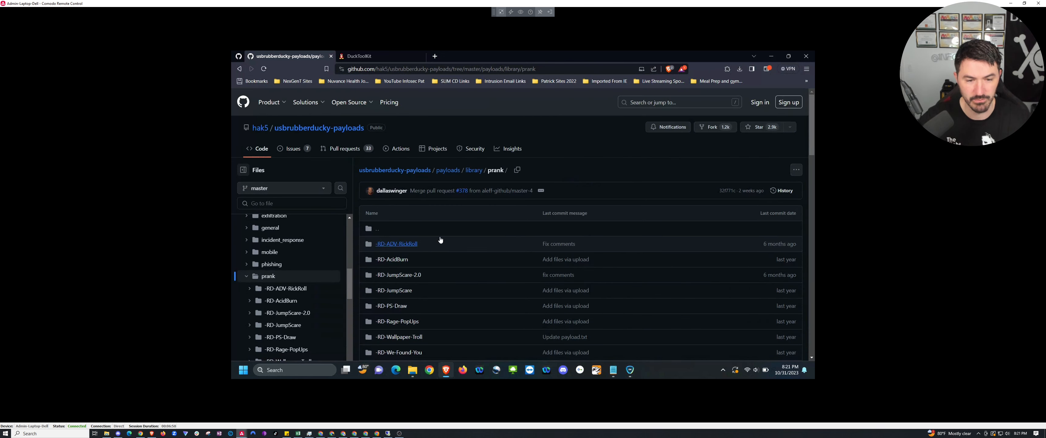
View the payload.txt script inside the -RD-Wallpaper-Troll prank folder.
{"action": "scroll", "scroll_direction": "down", "scroll_amount": 3}
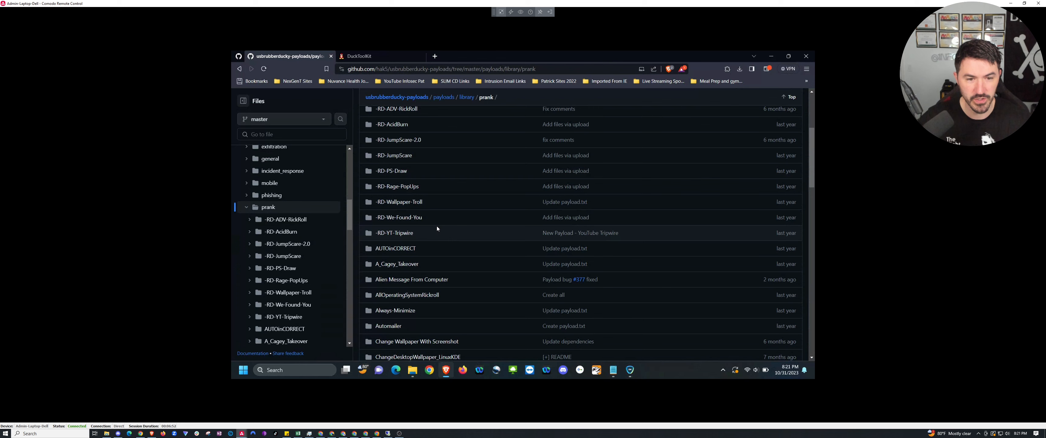
{"action": "left_click", "coordinate": [399, 201]}
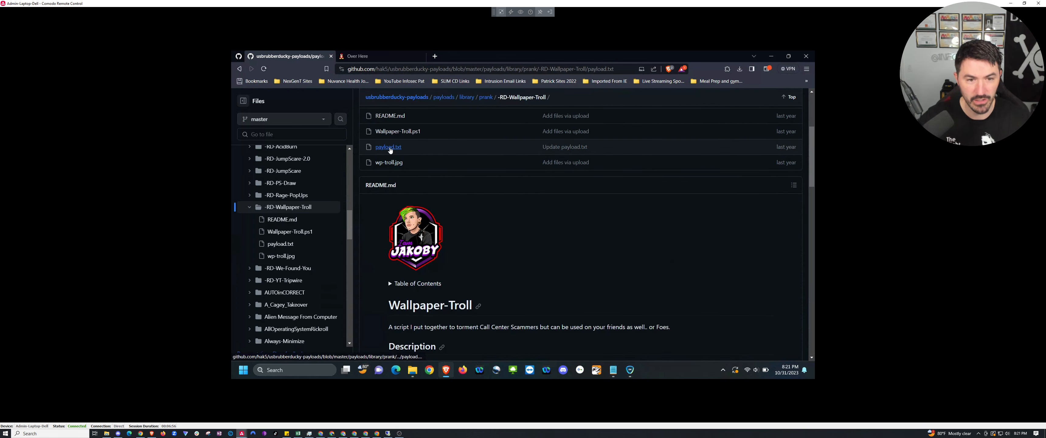
{"action": "left_click", "coordinate": [387, 146]}
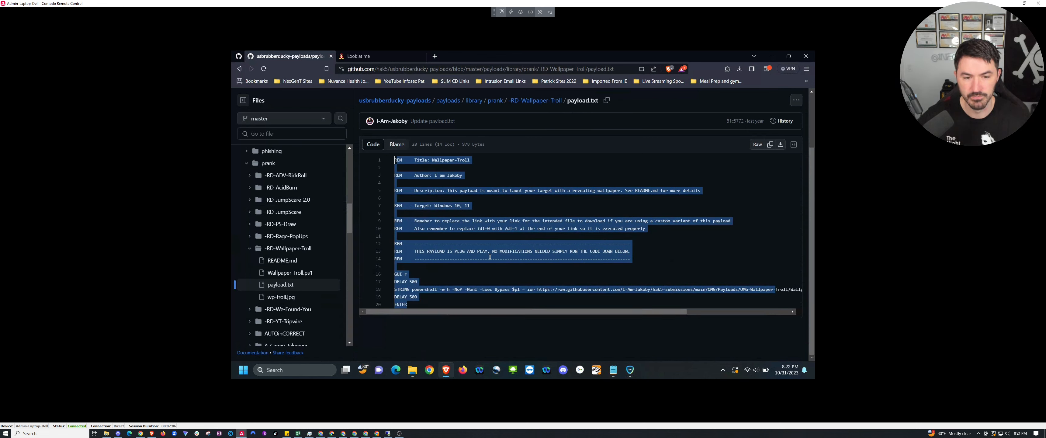
{"action": "left_click", "coordinate": [504, 254]}
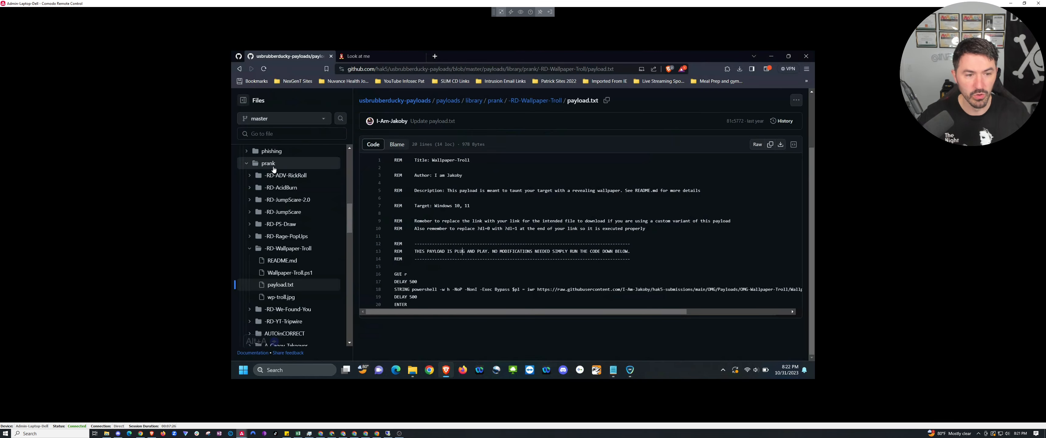
{"action": "scroll", "scroll_direction": "up", "scroll_amount": 3}
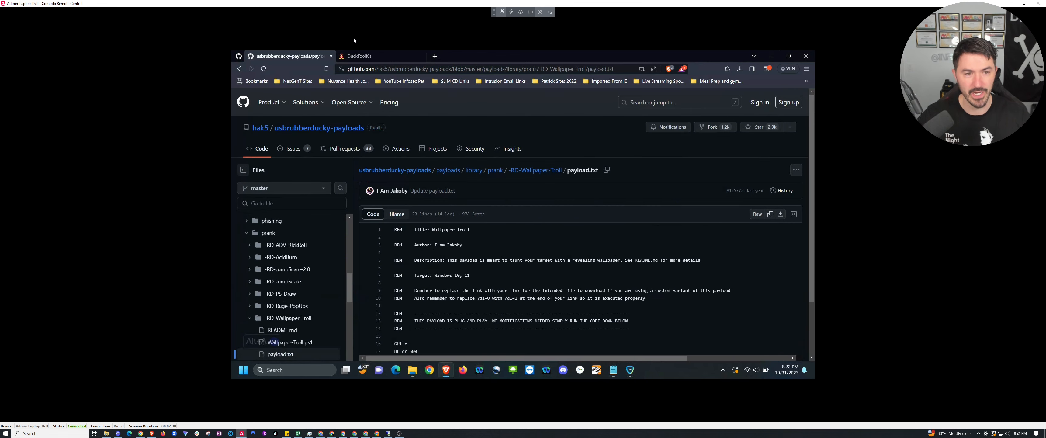
Go to the Duck Toolkit home page and launch the Encode Payload tool.
{"action": "left_click", "coordinate": [371, 56]}
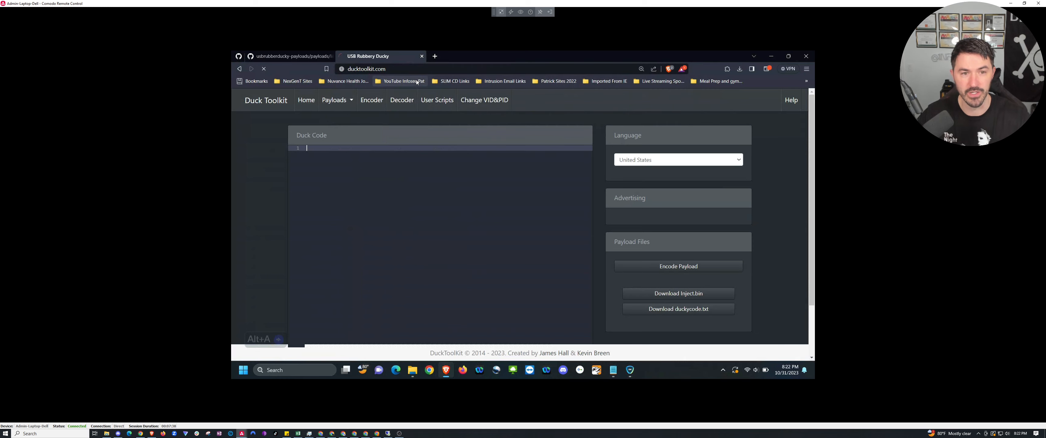
{"action": "left_click", "coordinate": [306, 100]}
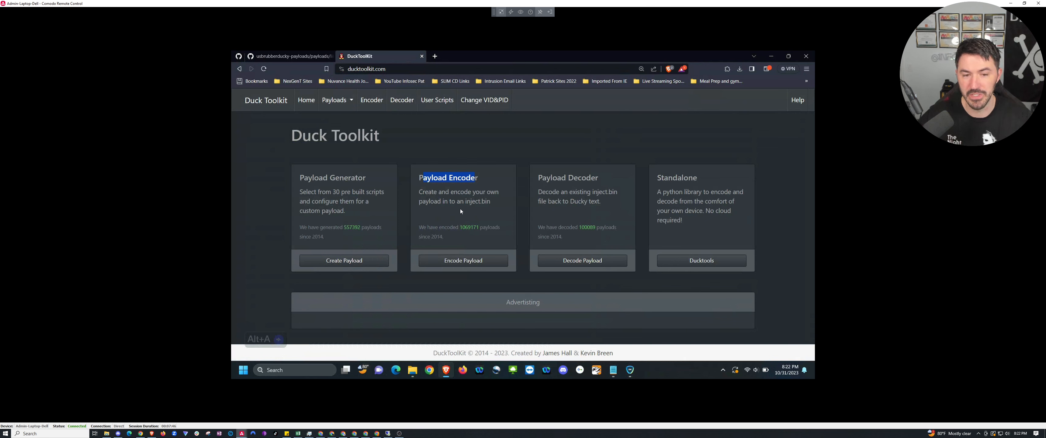
{"action": "left_click", "coordinate": [463, 260]}
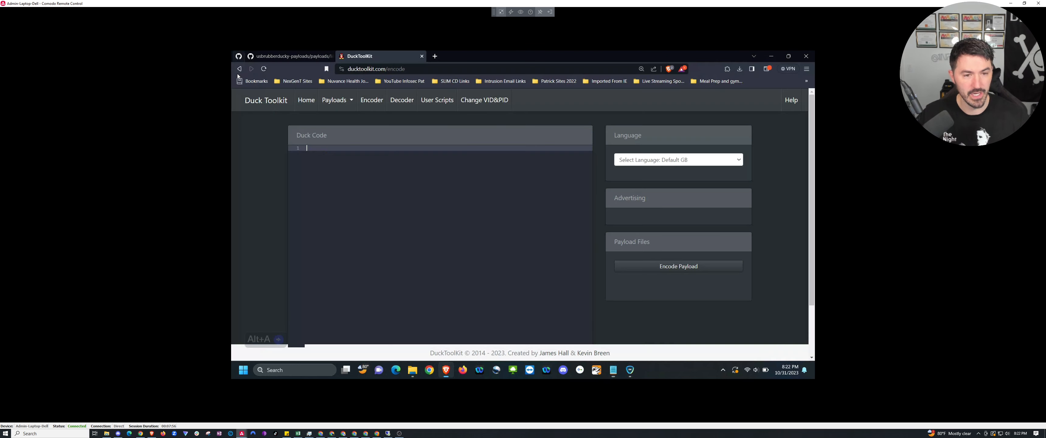
Enter the 'REM Script 1:' Notepad script, set Language to United States and encode it, accepting the disclaimer.
{"action": "type", "text": "REM Script 1:"}
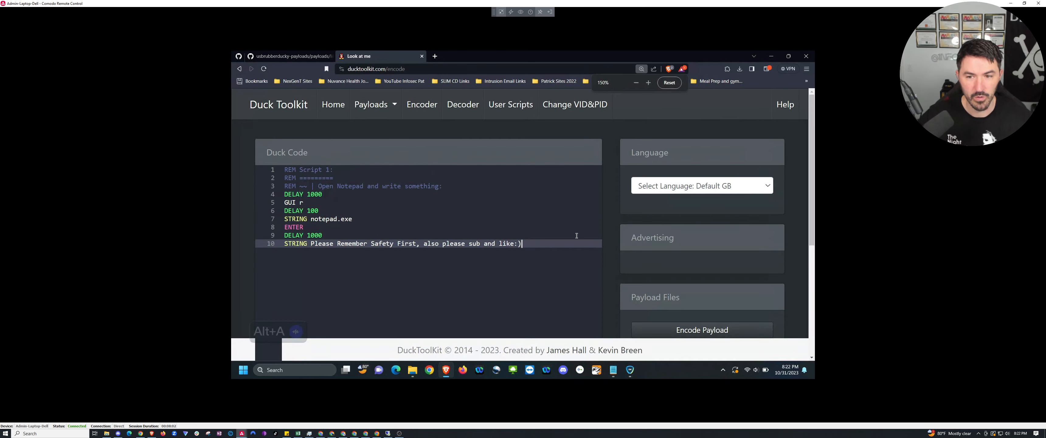
{"action": "left_click", "coordinate": [701, 185]}
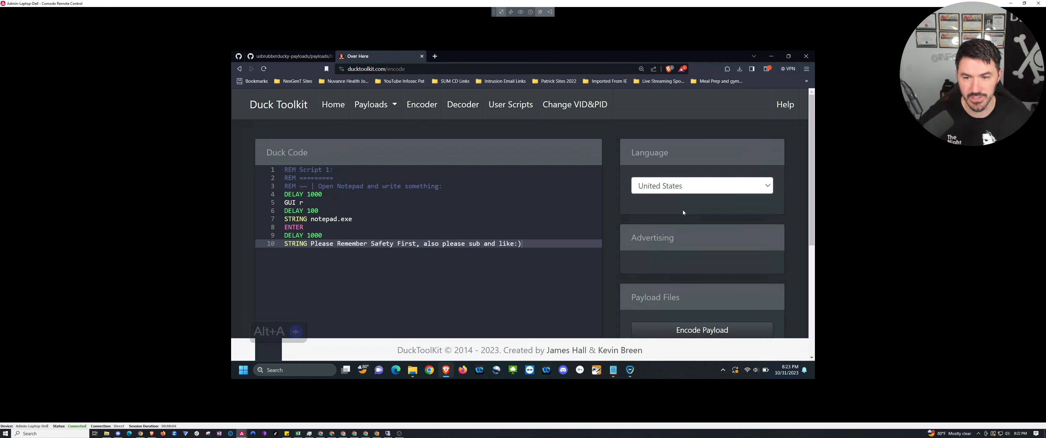
{"action": "scroll", "scroll_direction": "down", "scroll_amount": 3}
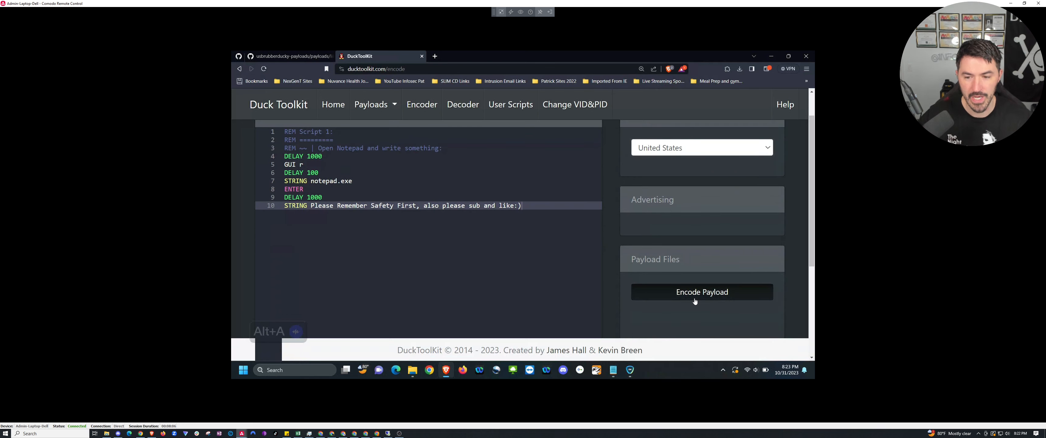
{"action": "left_click", "coordinate": [701, 292]}
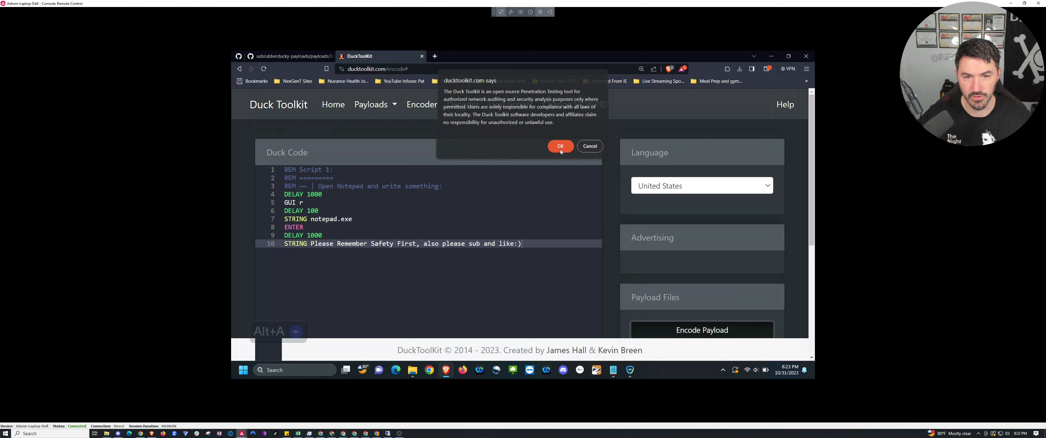
{"action": "left_click", "coordinate": [559, 146]}
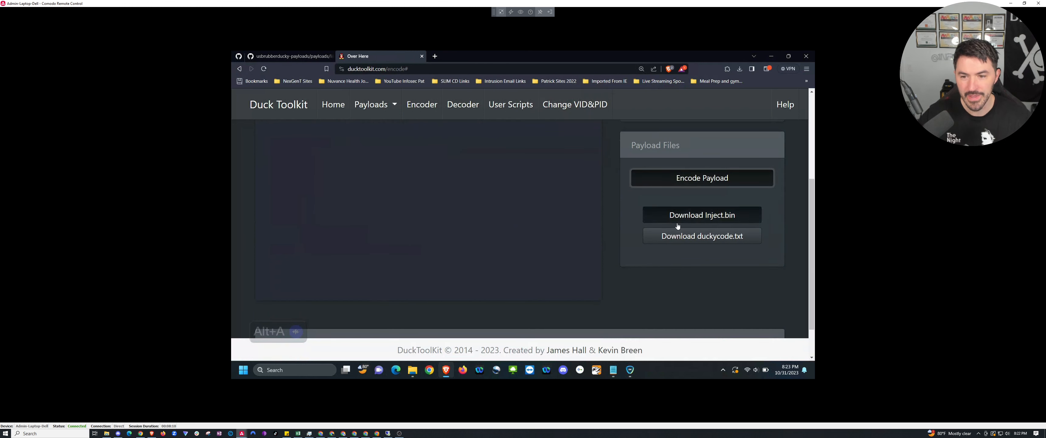
Download the encoded inject.bin file.
{"action": "left_click", "coordinate": [701, 214]}
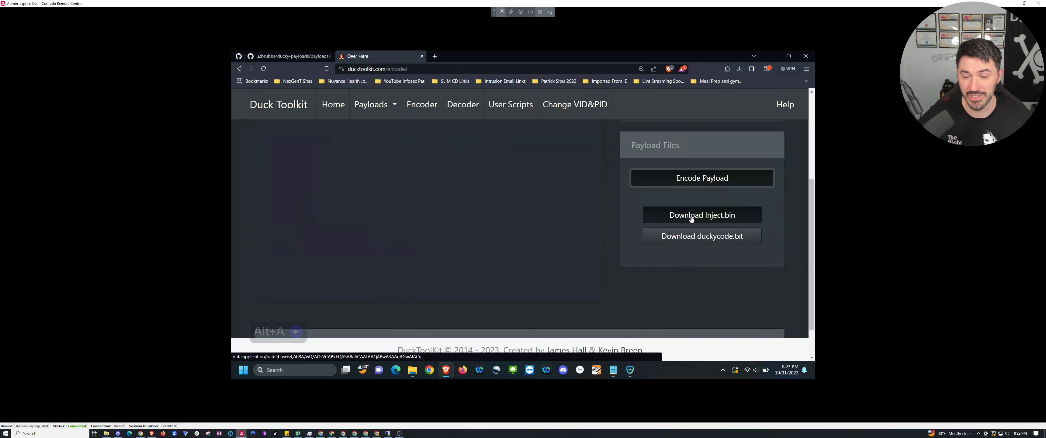
{"action": "left_click", "coordinate": [701, 214]}
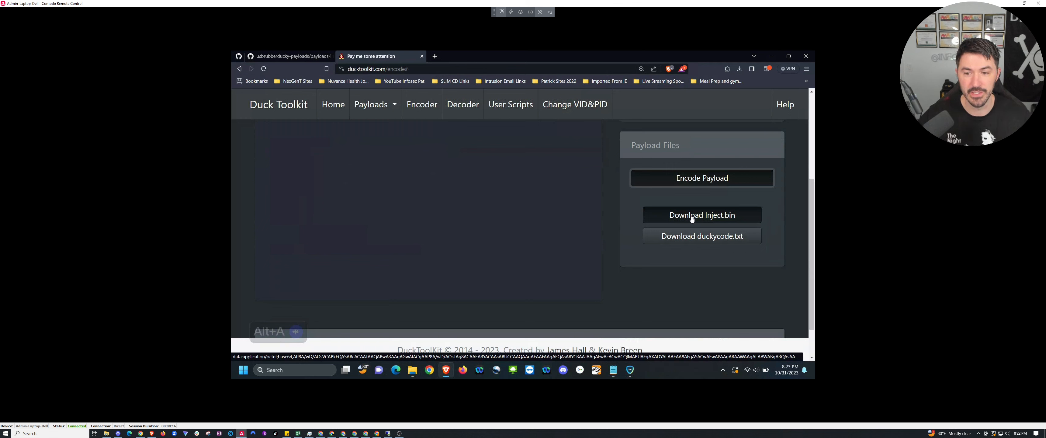
{"action": "left_click", "coordinate": [701, 214]}
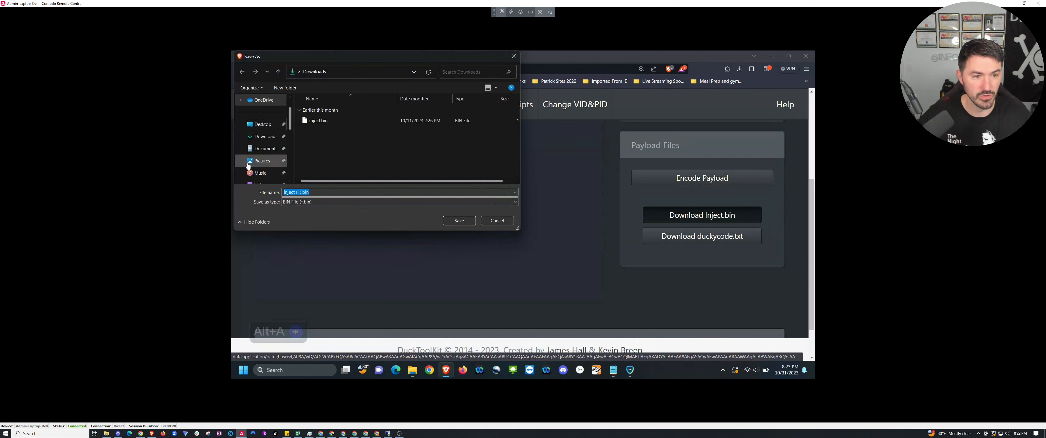
Save the payload to USB Drive (D:) under the file name inject.bin.
{"action": "left_click", "coordinate": [267, 160]}
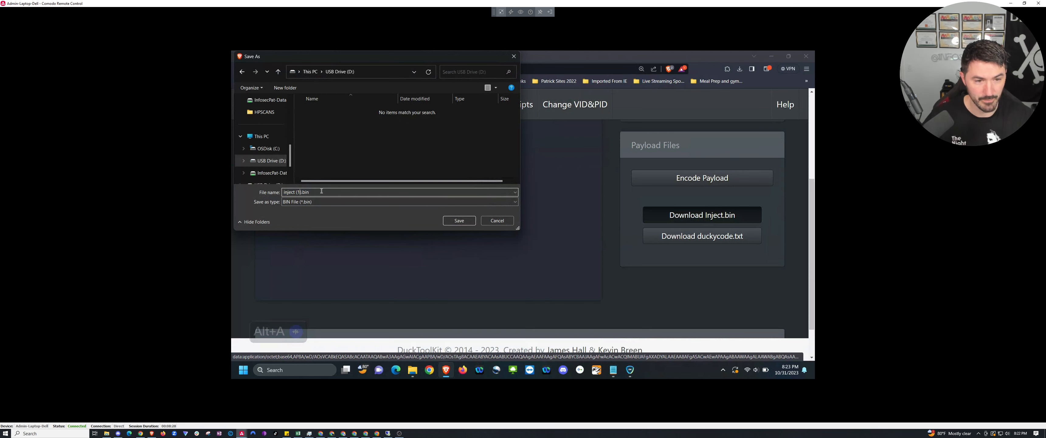
{"action": "type", "text": "inject.bin"}
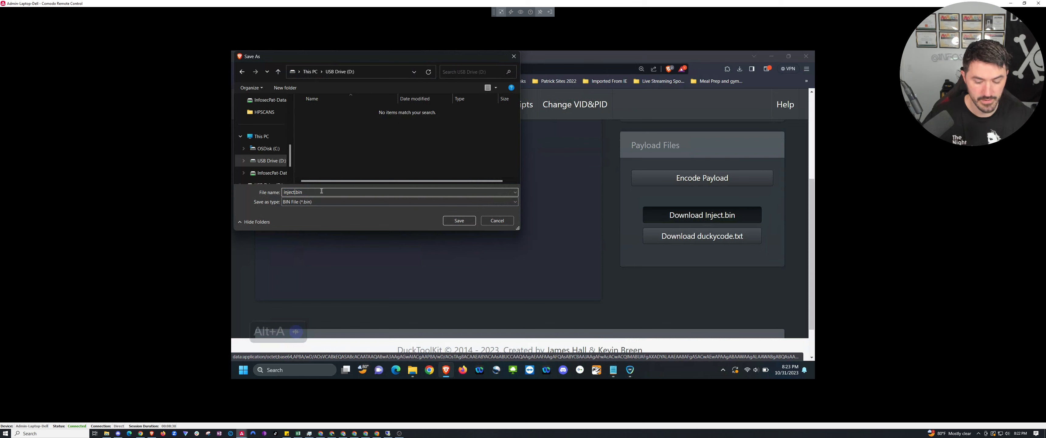
{"action": "left_click", "coordinate": [459, 220]}
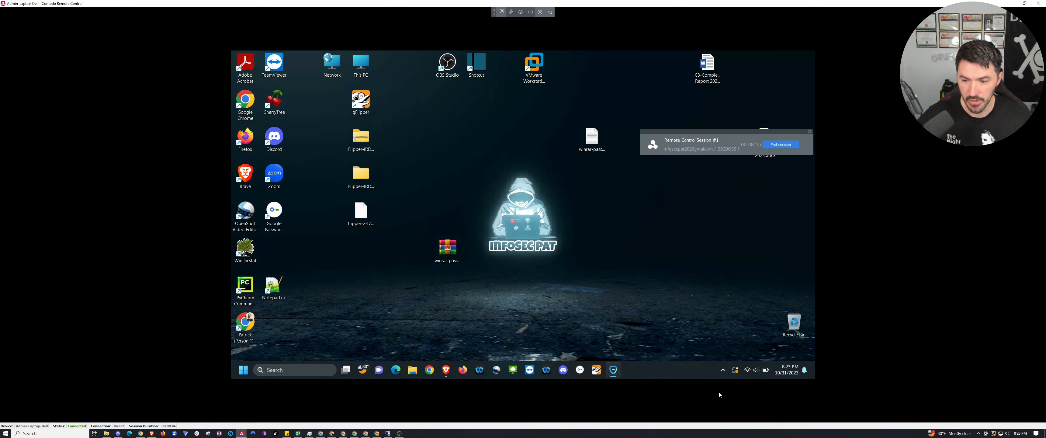
Eject the USB storage drive from the system tray.
{"action": "left_click", "coordinate": [723, 369]}
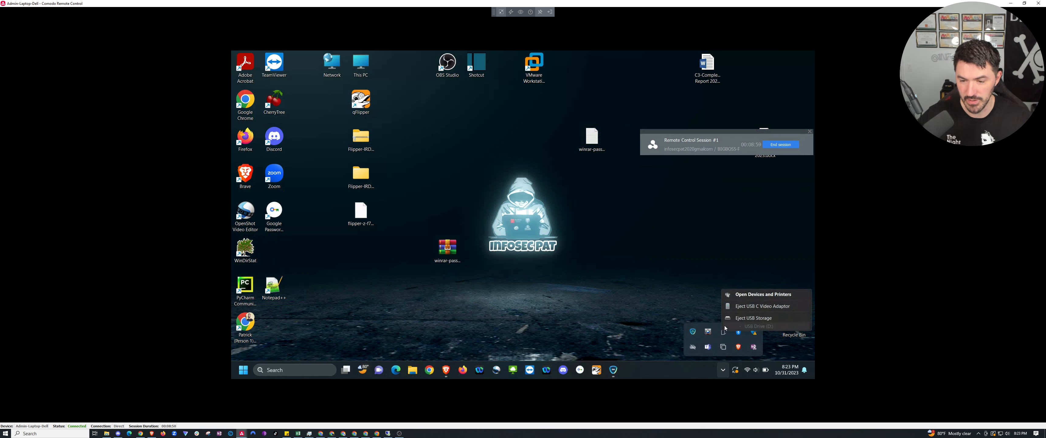
{"action": "mouse_move", "coordinate": [714, 309]}
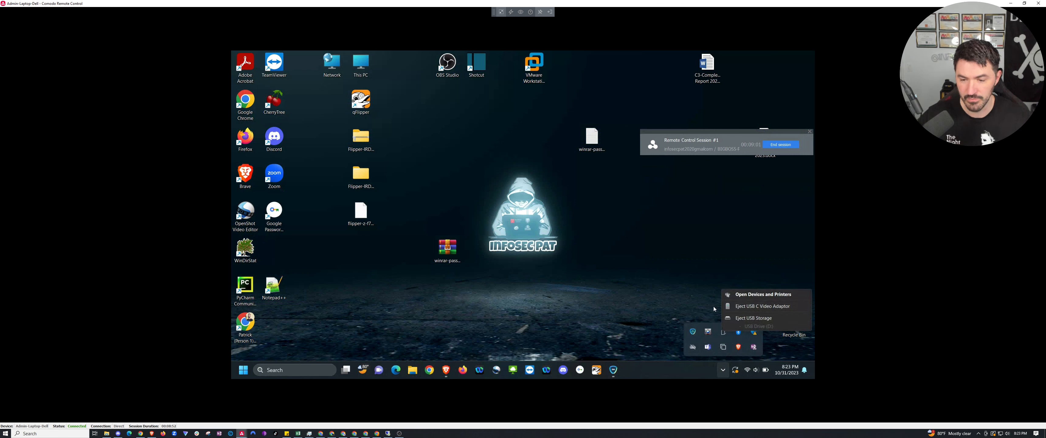
{"action": "left_click", "coordinate": [763, 306]}
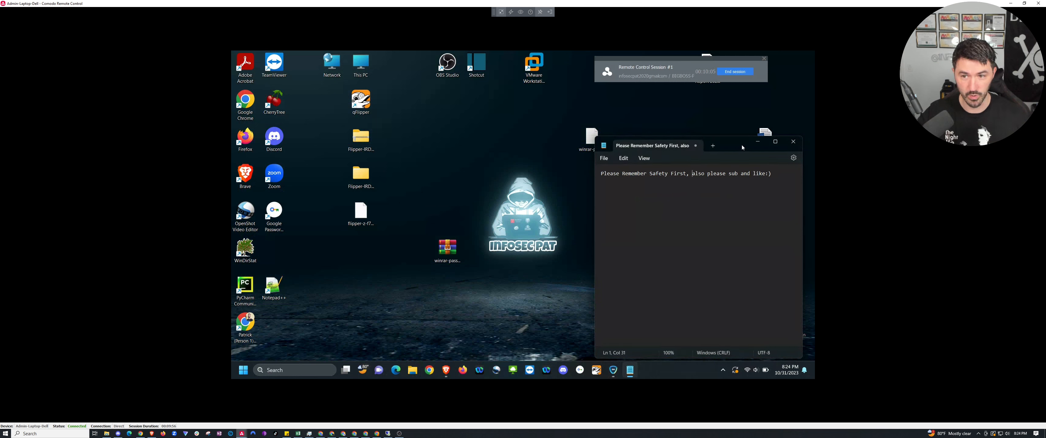
Move the Notepad window with the safety message toward the desktop centre.
{"action": "left_click_drag", "start_coordinate": [667, 145], "coordinate": [527, 122]}
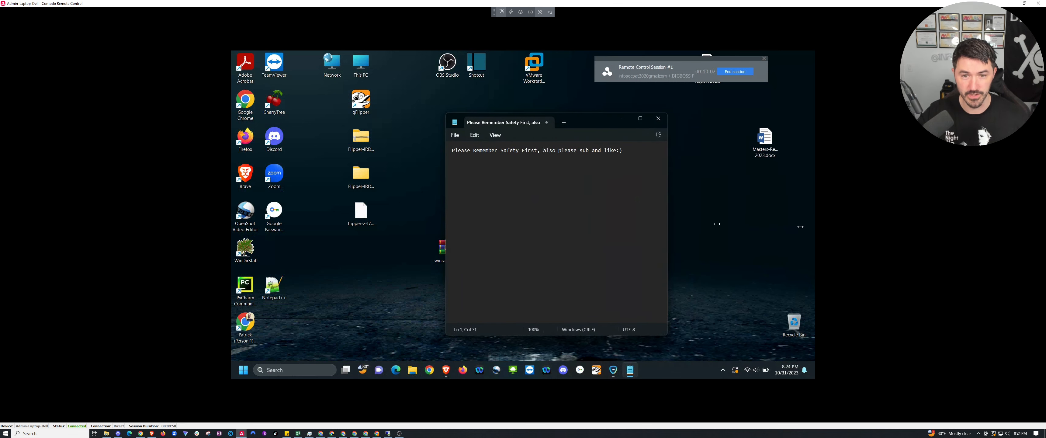